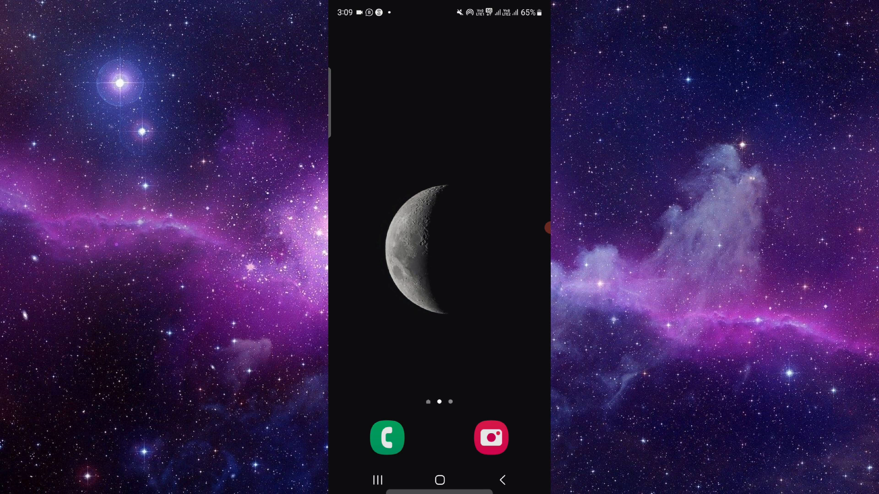
# - Reach EasyCut in the app drawer and show its App info page
pyautogui.scroll(3)
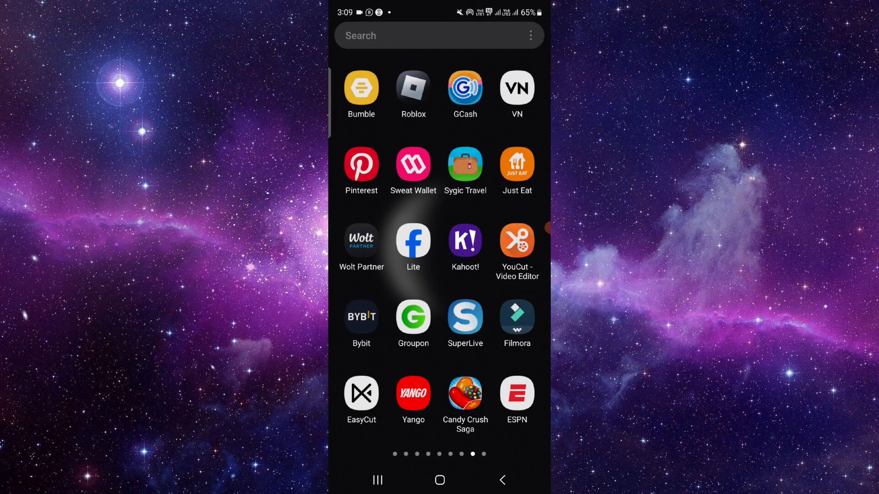
pyautogui.hscroll(-3)
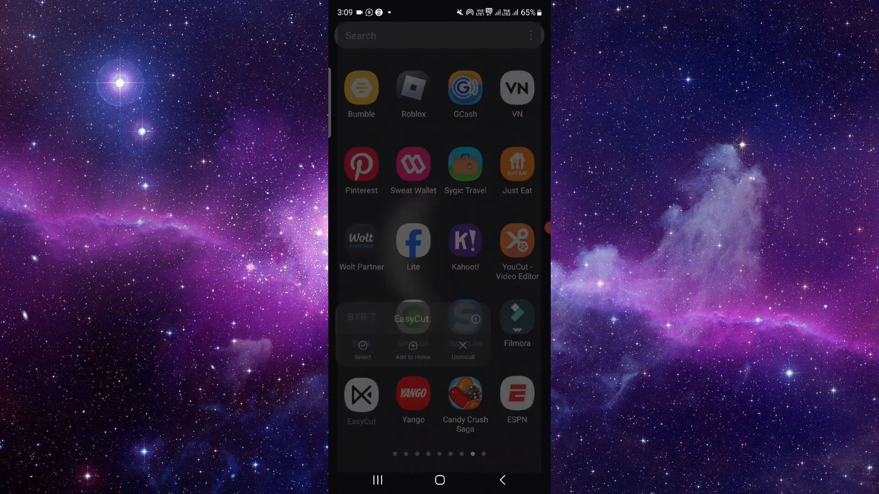
pyautogui.click(475, 318)
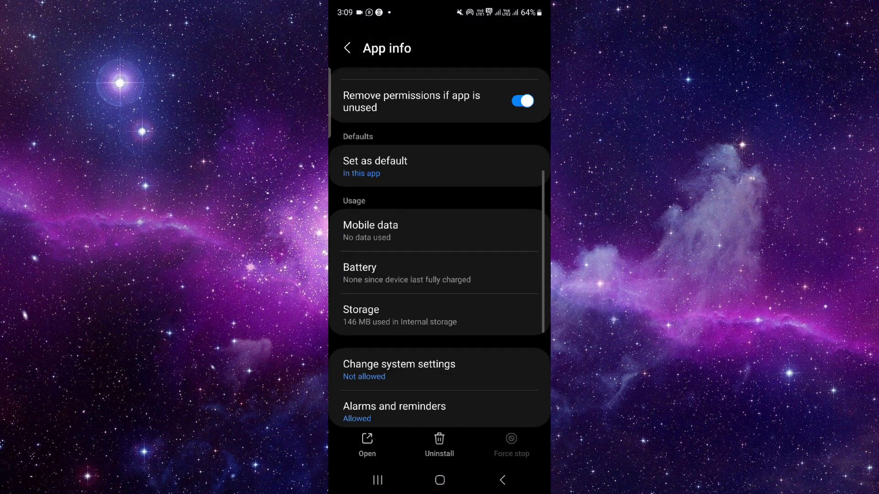
# - Go to EasyCut's Storage page and request Clear data, raising the deletion confirmation
pyautogui.scroll(-3)
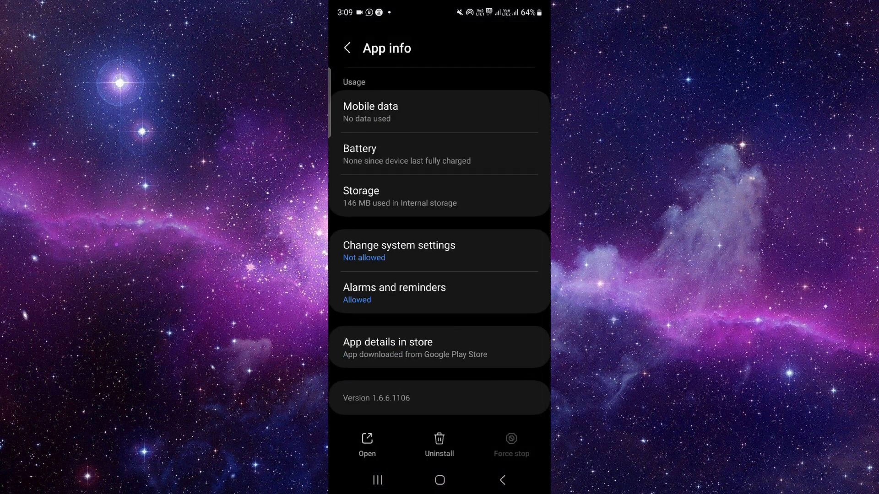
pyautogui.click(440, 196)
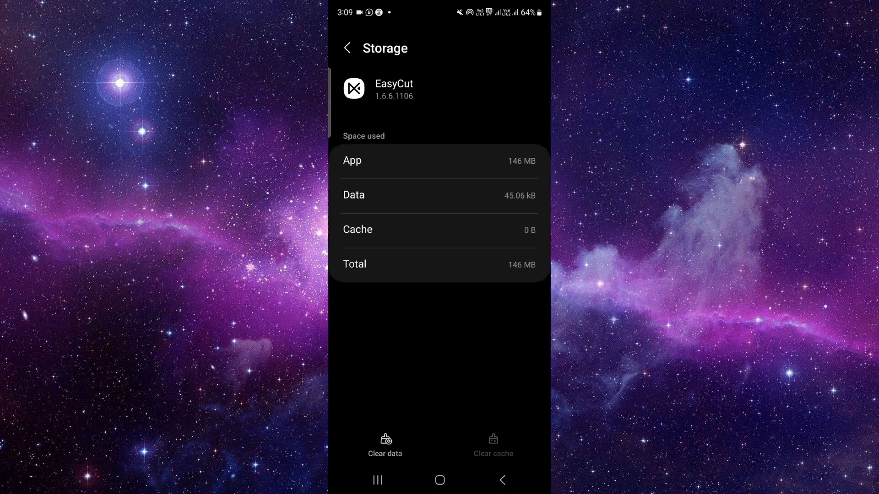
pyautogui.click(385, 439)
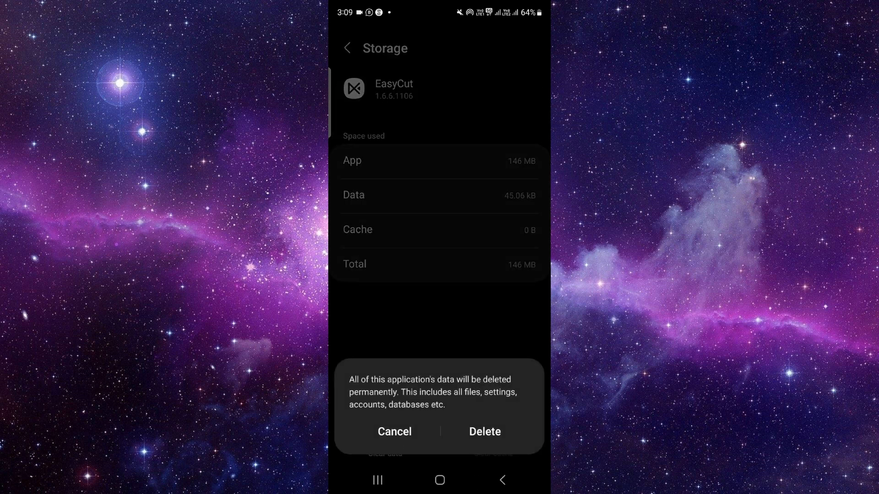